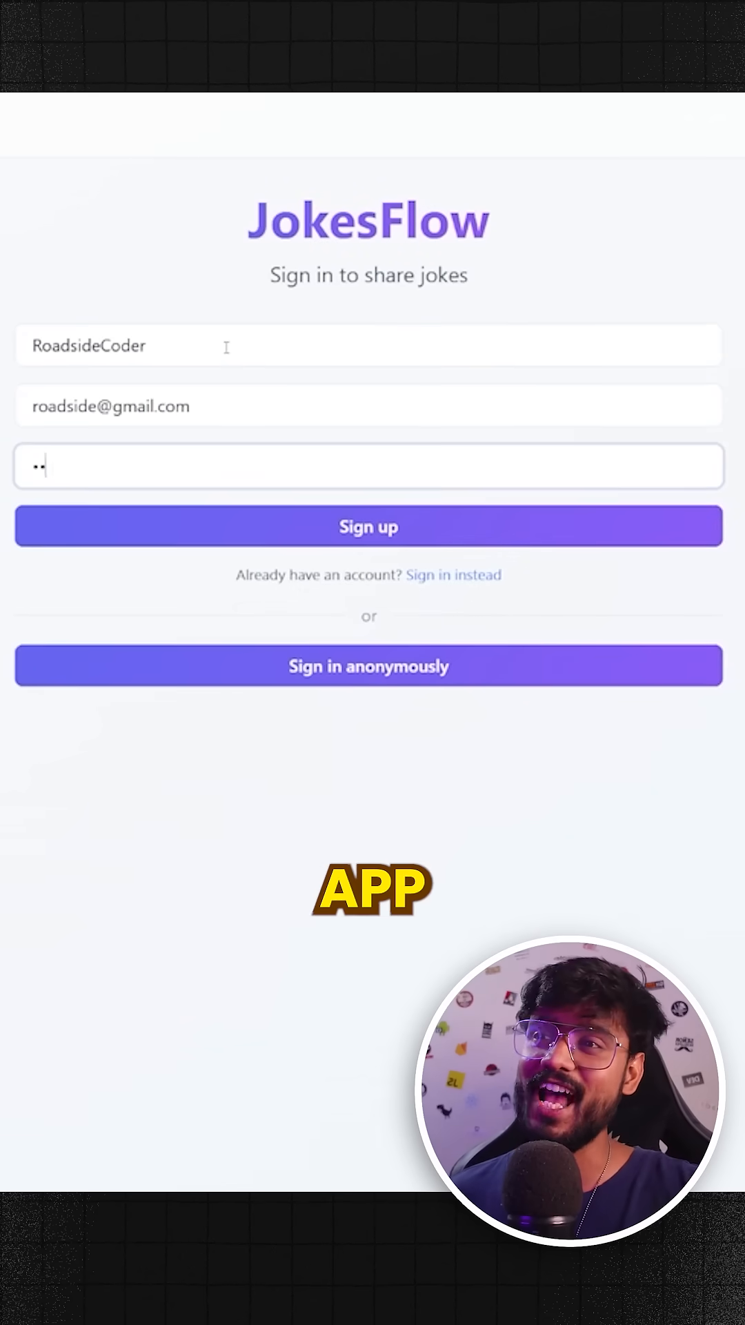
Sign up to JokesFlow, post the 'I have been spawned' #dope joke, and add a comment
{"action": "left_click", "coordinate": [368, 526]}
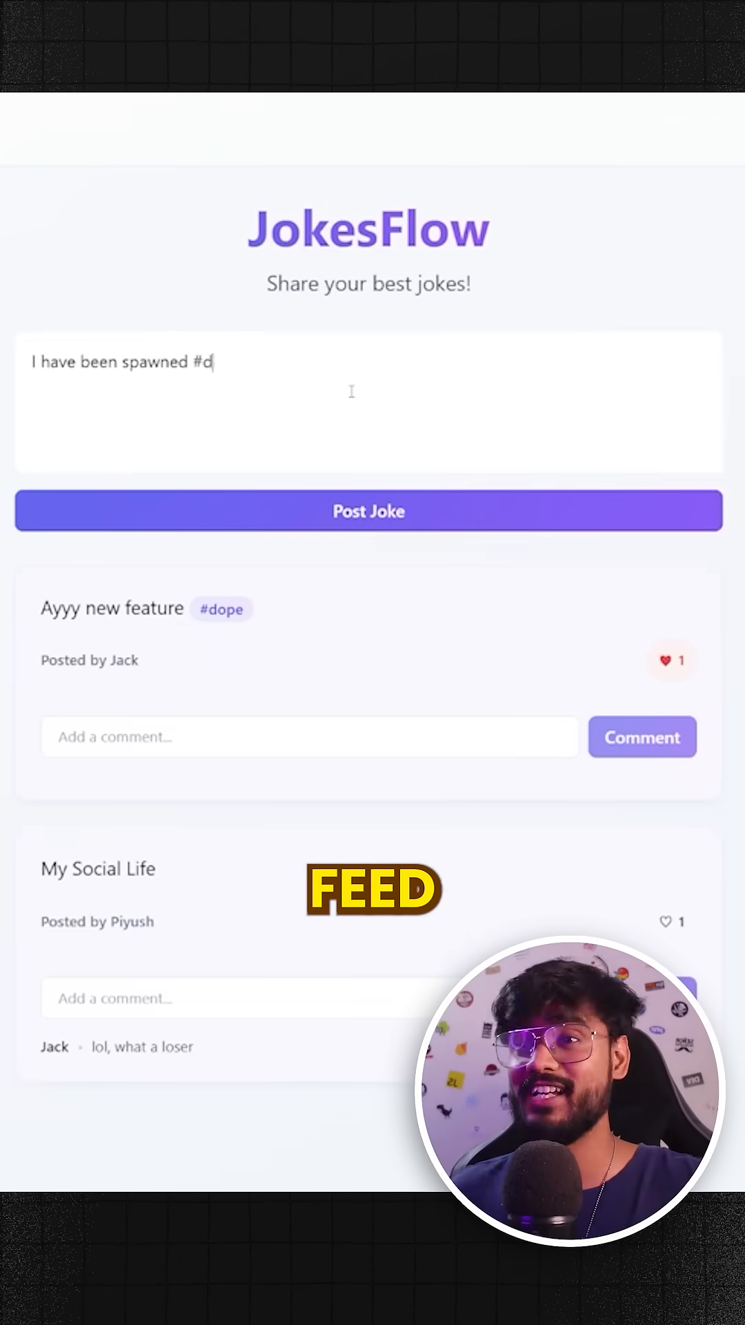
{"action": "left_click", "coordinate": [369, 510]}
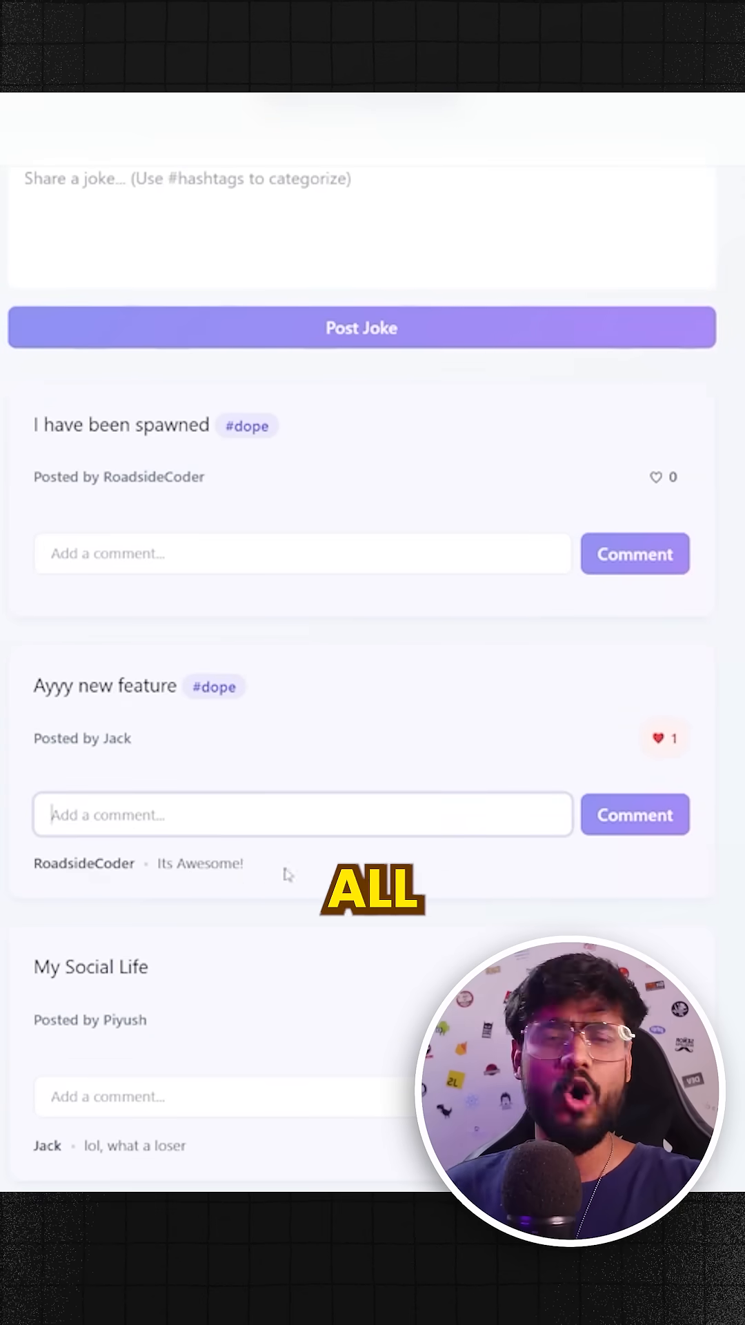
{"action": "left_click", "coordinate": [246, 425]}
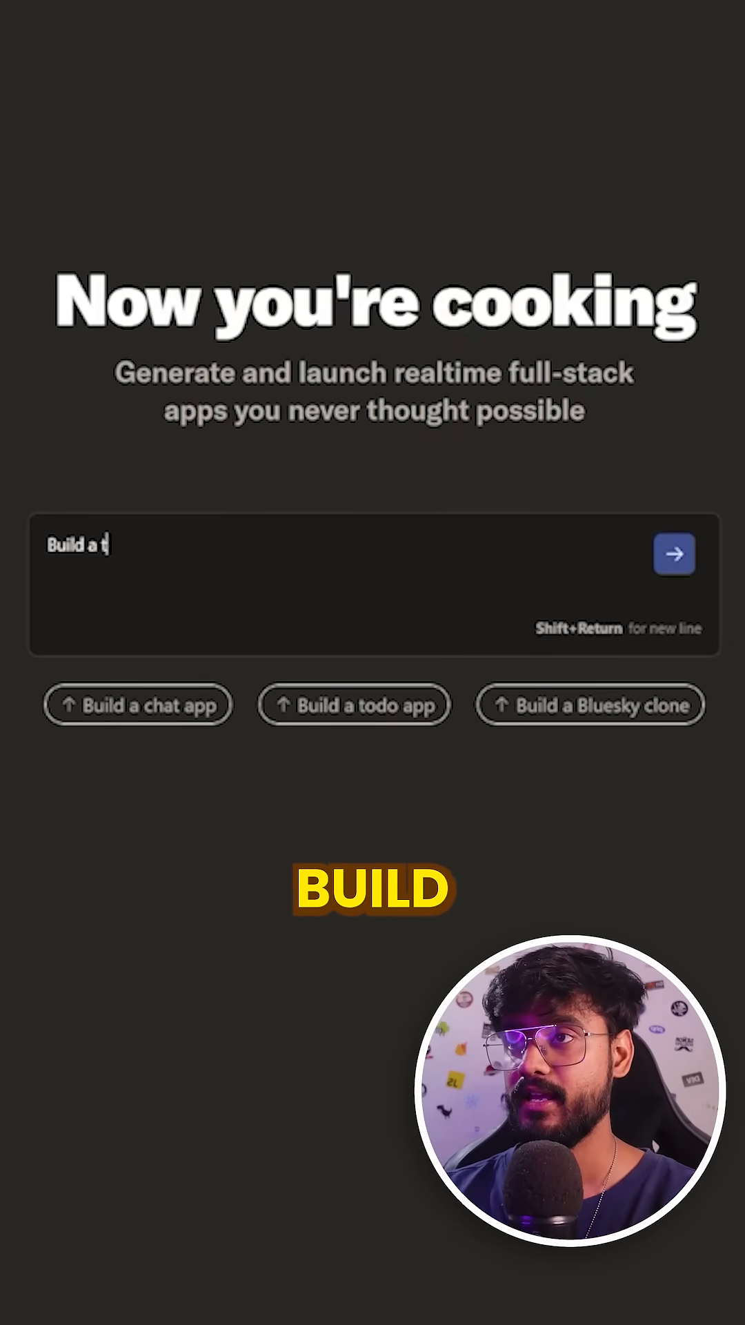
Write the prompt 'Build a twitter like app but for sharing…' in the Chef prompt box
{"action": "type", "text": "witter like"}
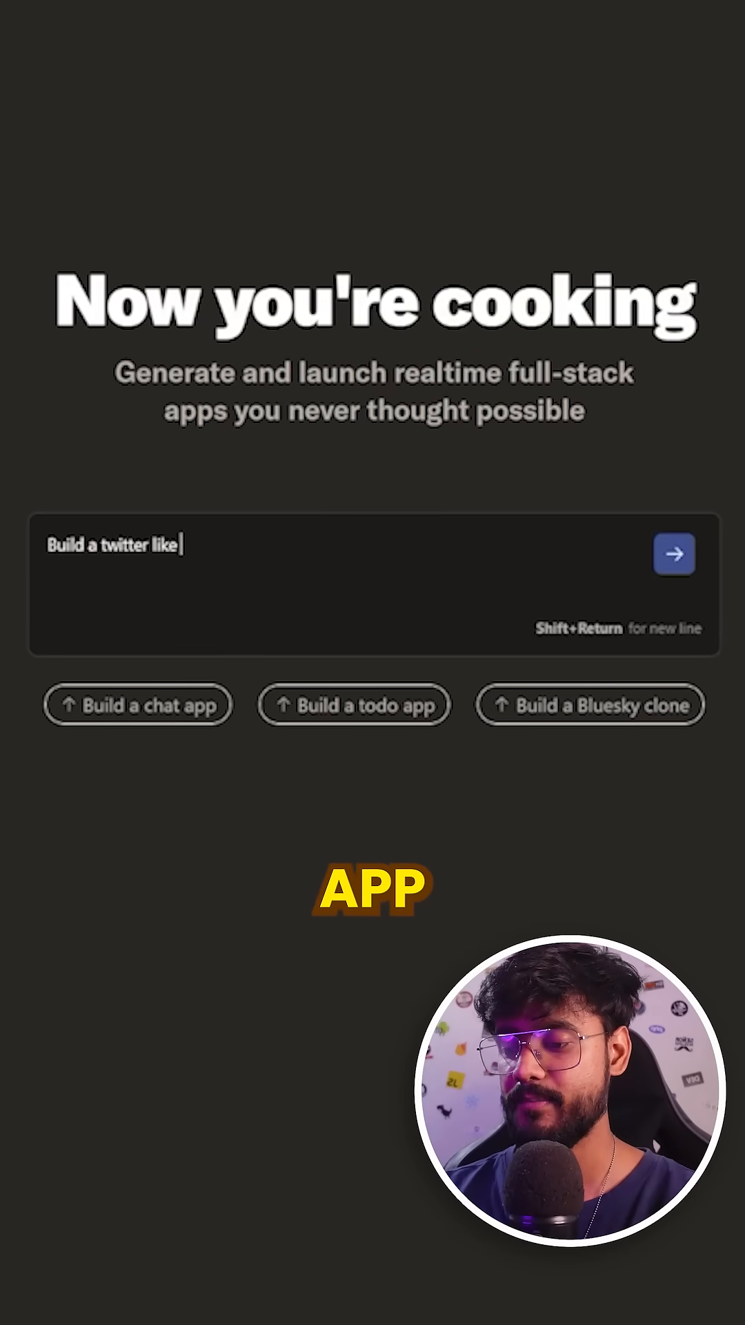
{"action": "type", "text": "app but for sharing"}
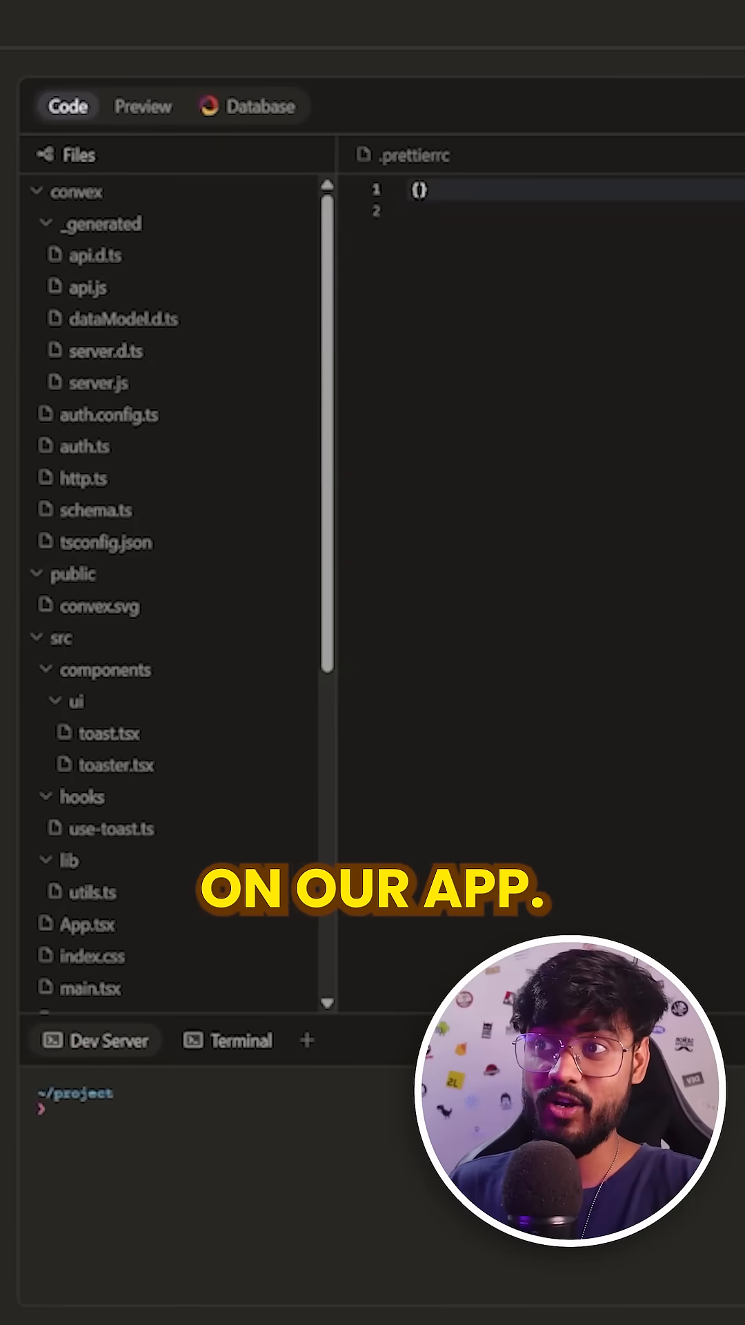
Review convex/jokes.ts and src/App.tsx, then switch to the running JokesFlow preview
{"action": "left_click", "coordinate": [86, 508]}
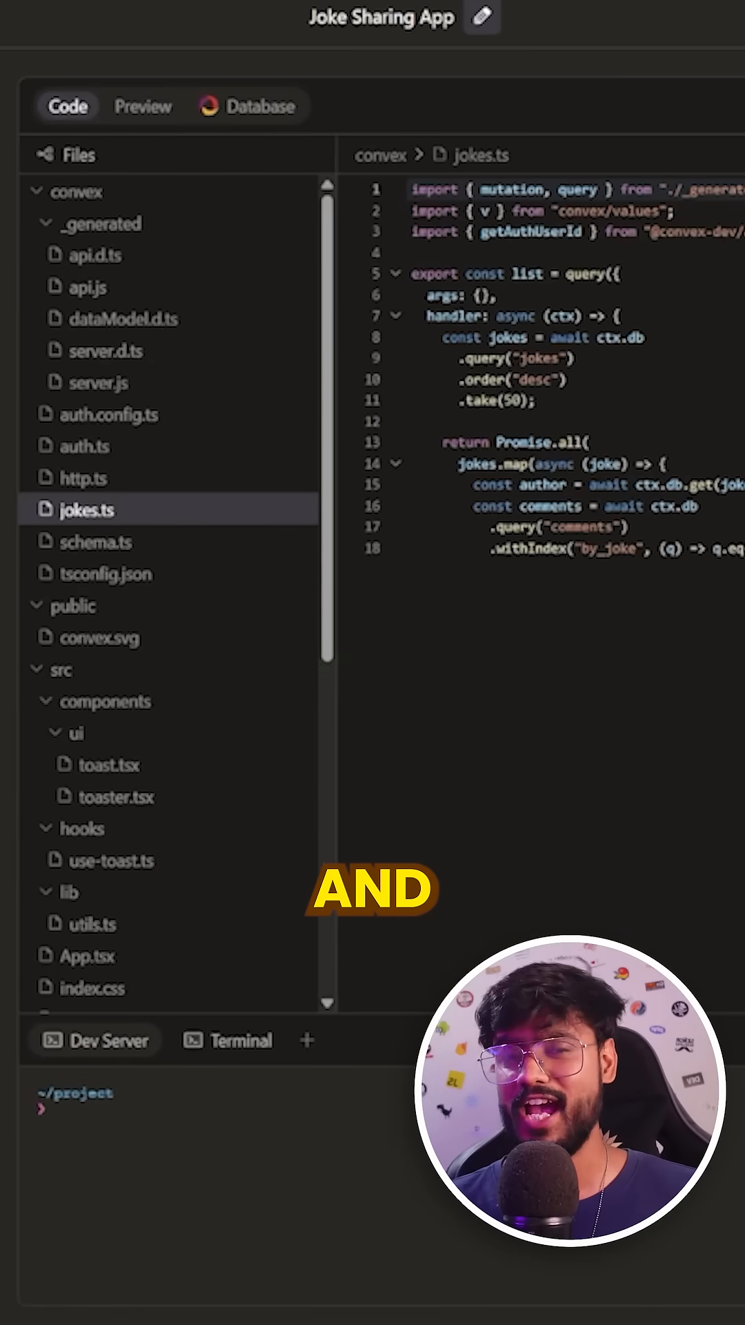
{"action": "left_click", "coordinate": [87, 956]}
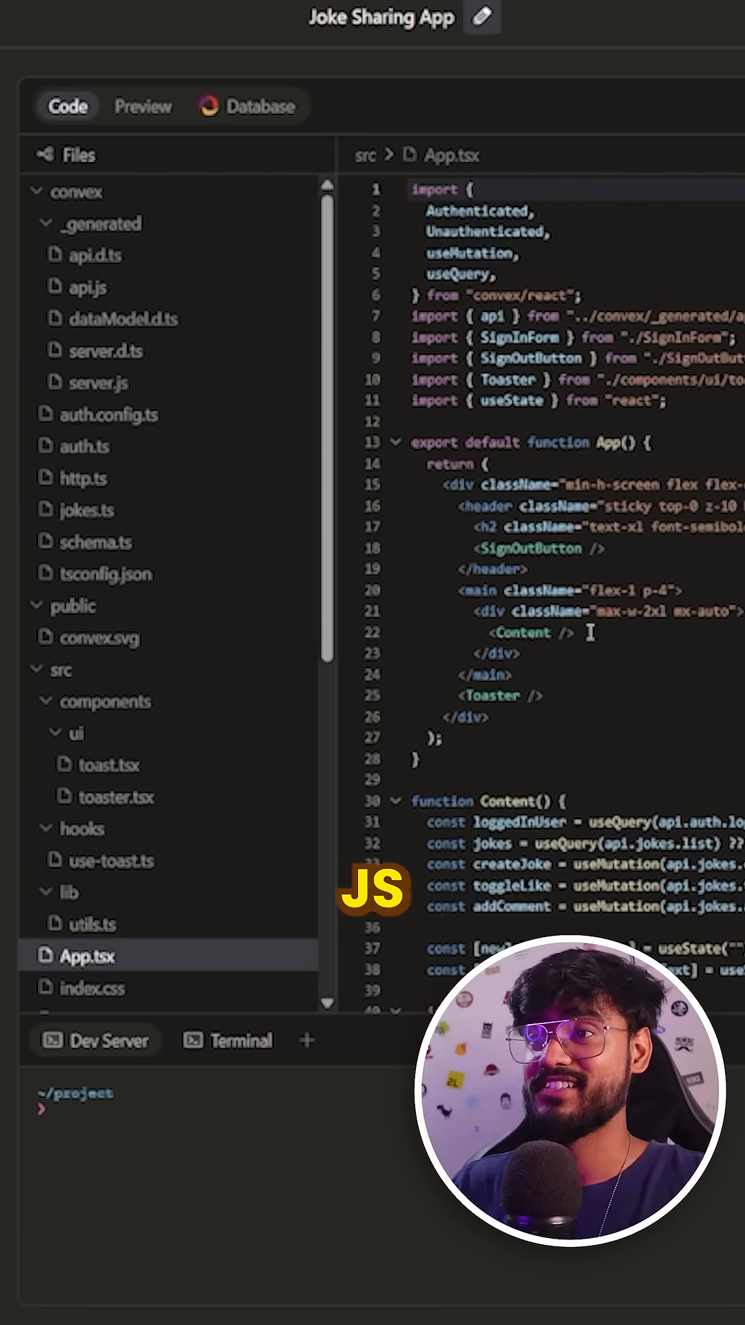
{"action": "left_click", "coordinate": [143, 106]}
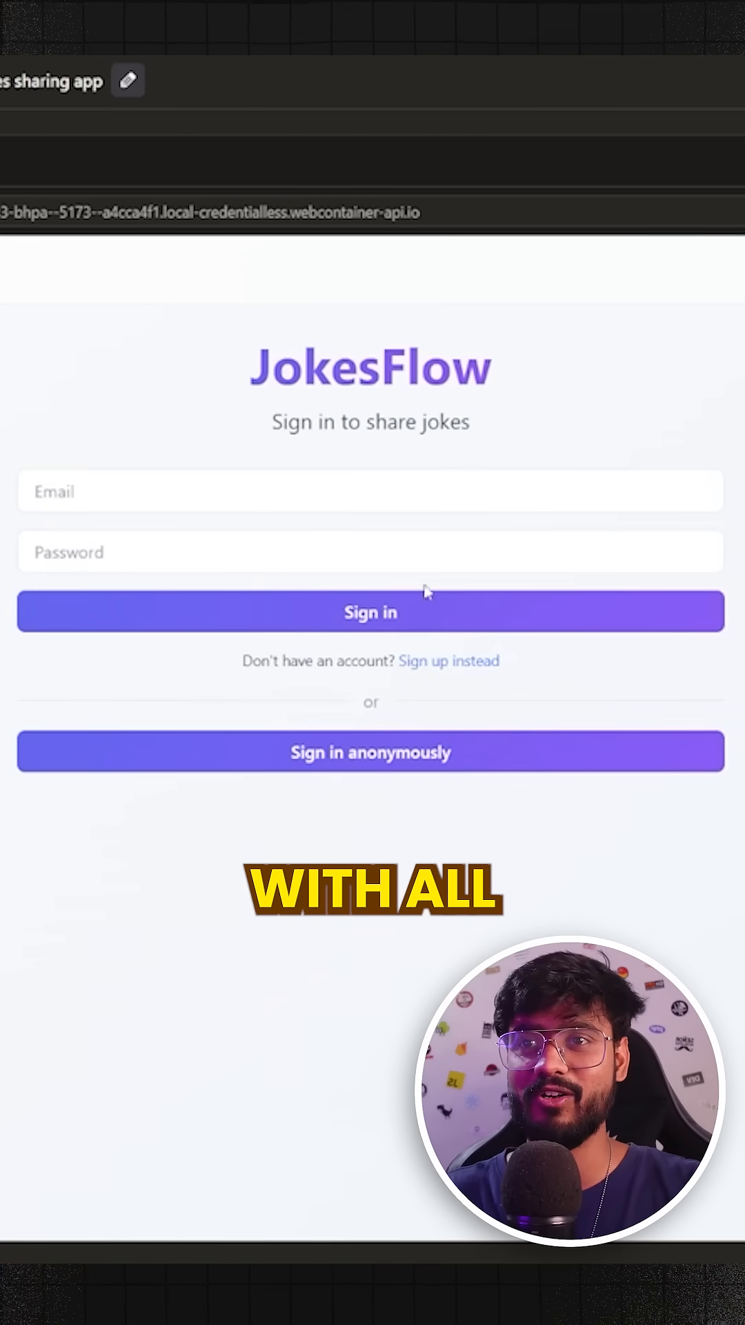
Sign up in the JokesFlow preview and post the joke 'My Social Life'
{"action": "left_click", "coordinate": [448, 661]}
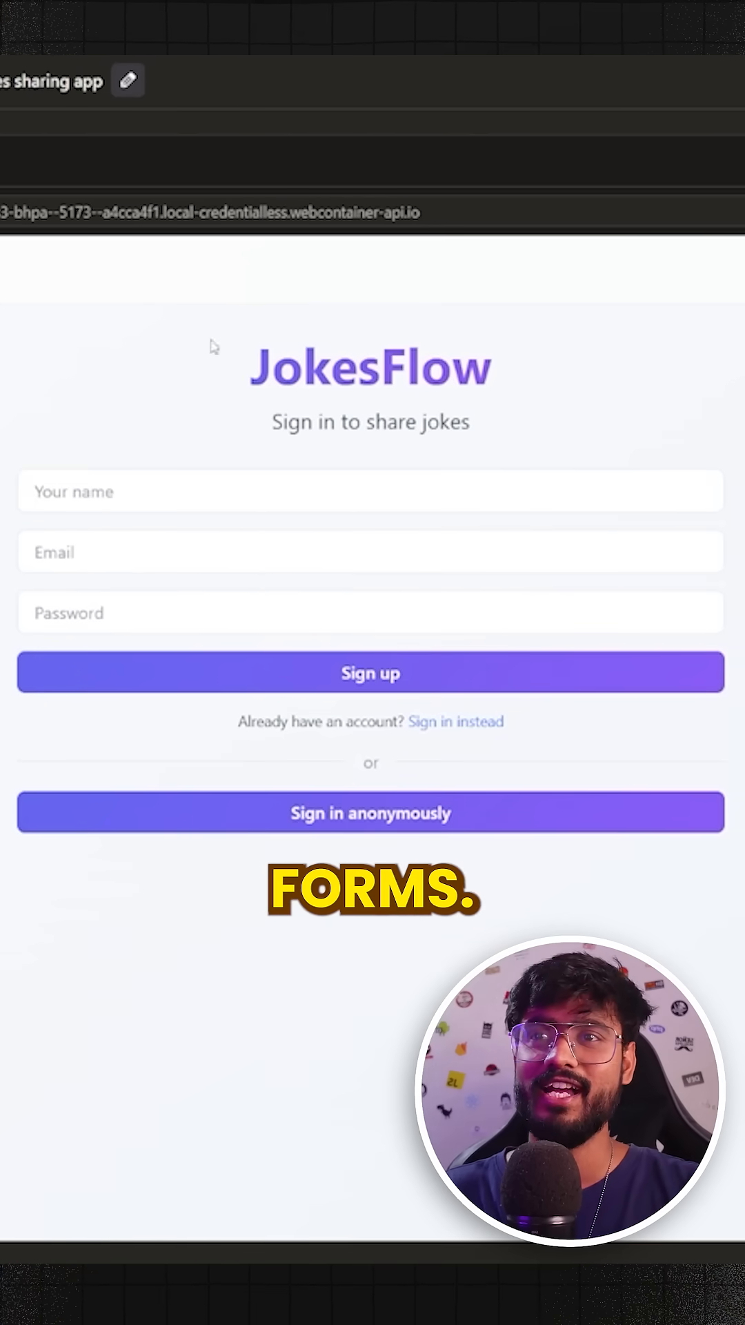
{"action": "left_click", "coordinate": [370, 812]}
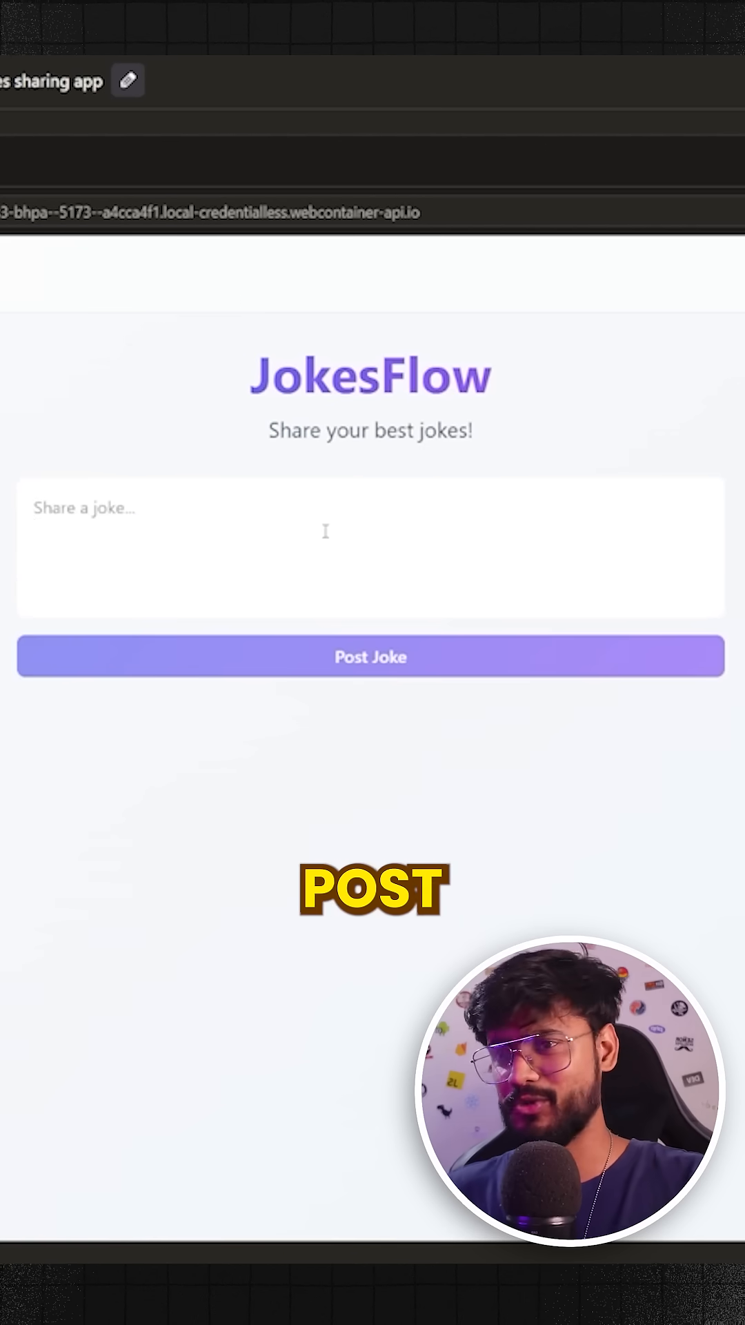
{"action": "type", "text": "My Social Life"}
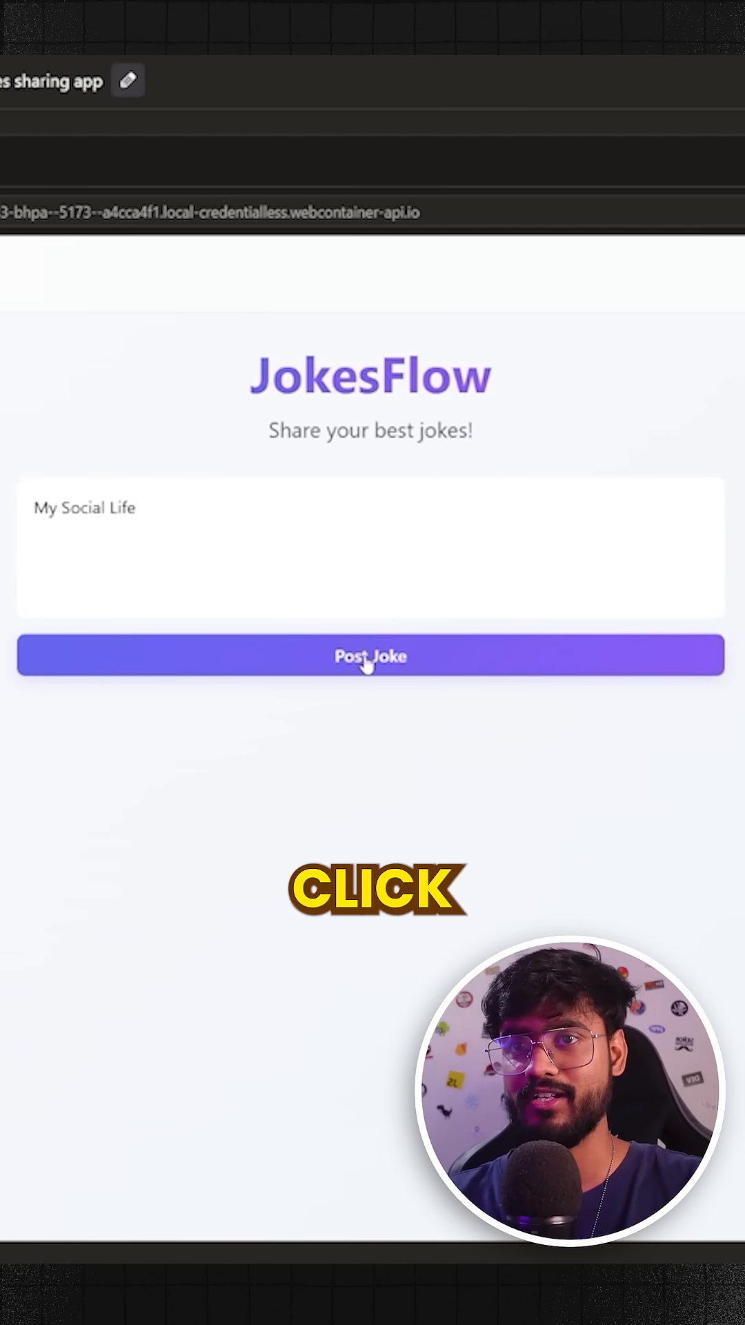
{"action": "left_click", "coordinate": [370, 655]}
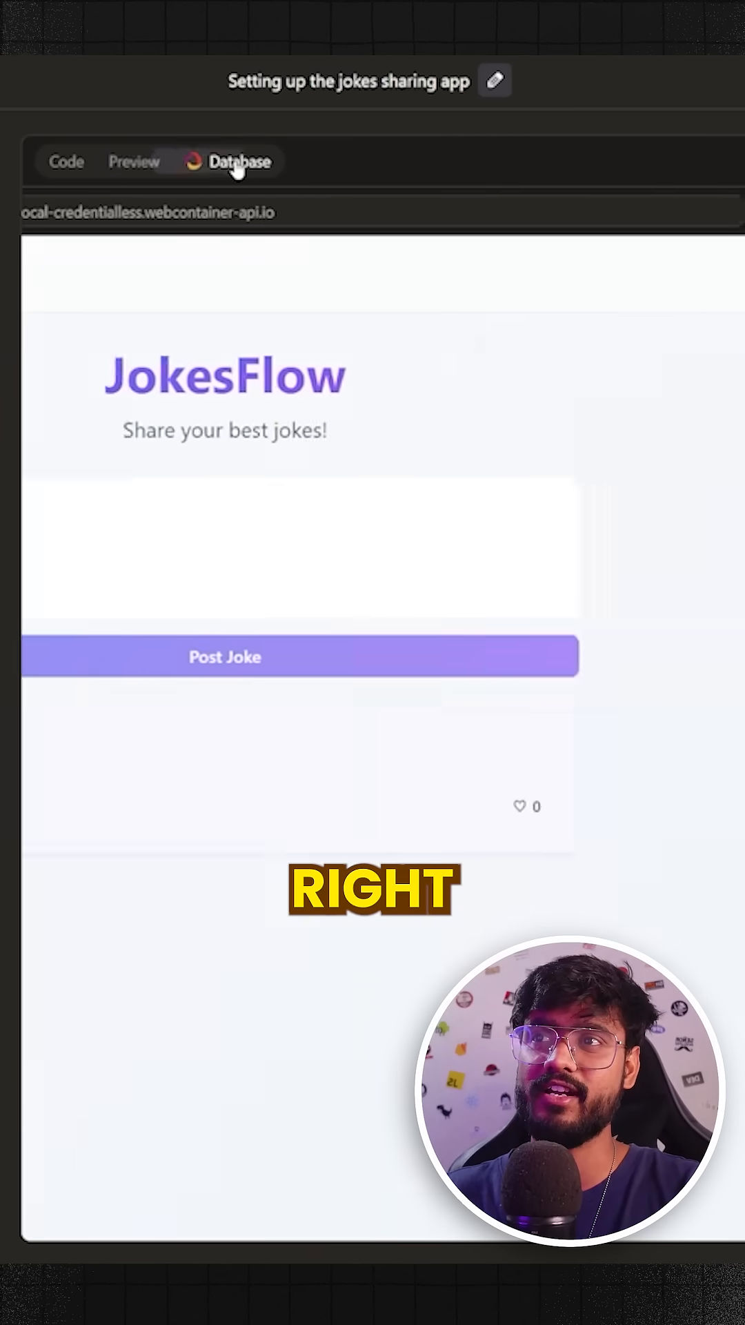
{"action": "left_click", "coordinate": [239, 161]}
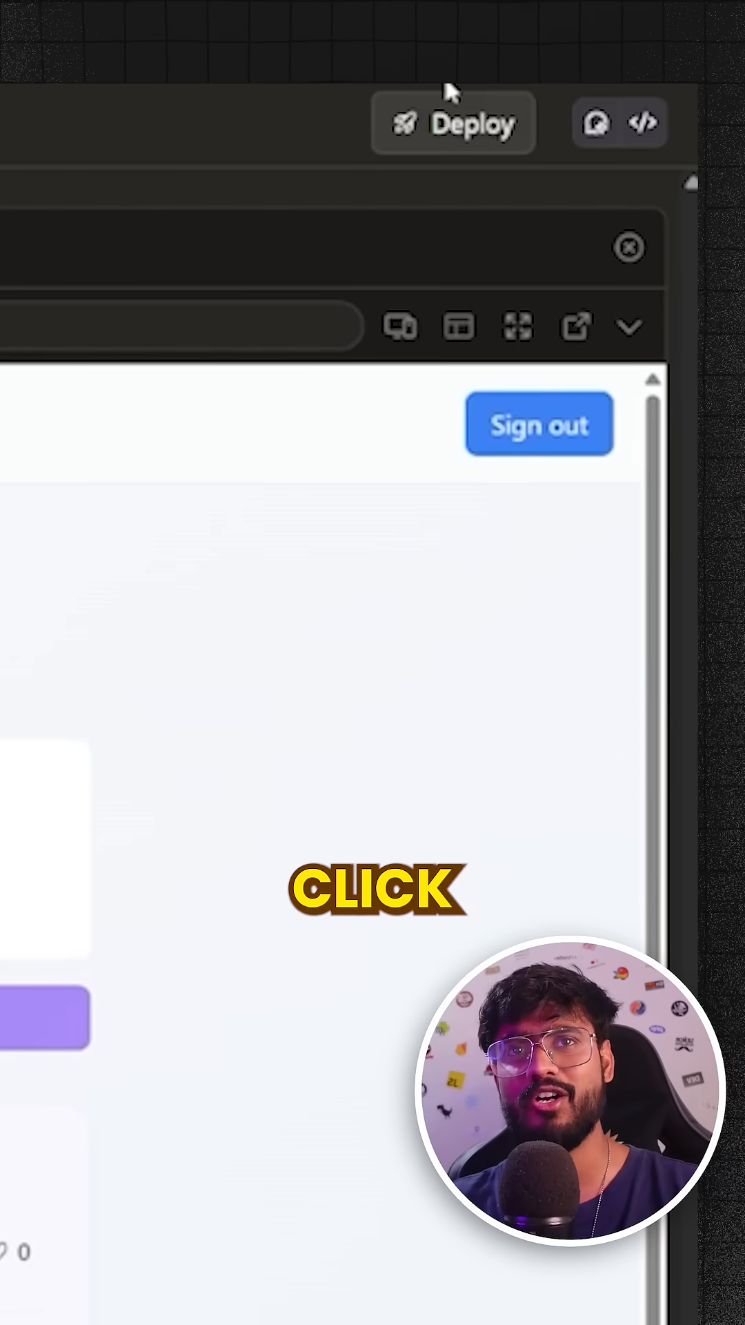
Deploy JokesFlow and view the live site at careful-koala-420.convex.app
{"action": "left_click", "coordinate": [454, 122]}
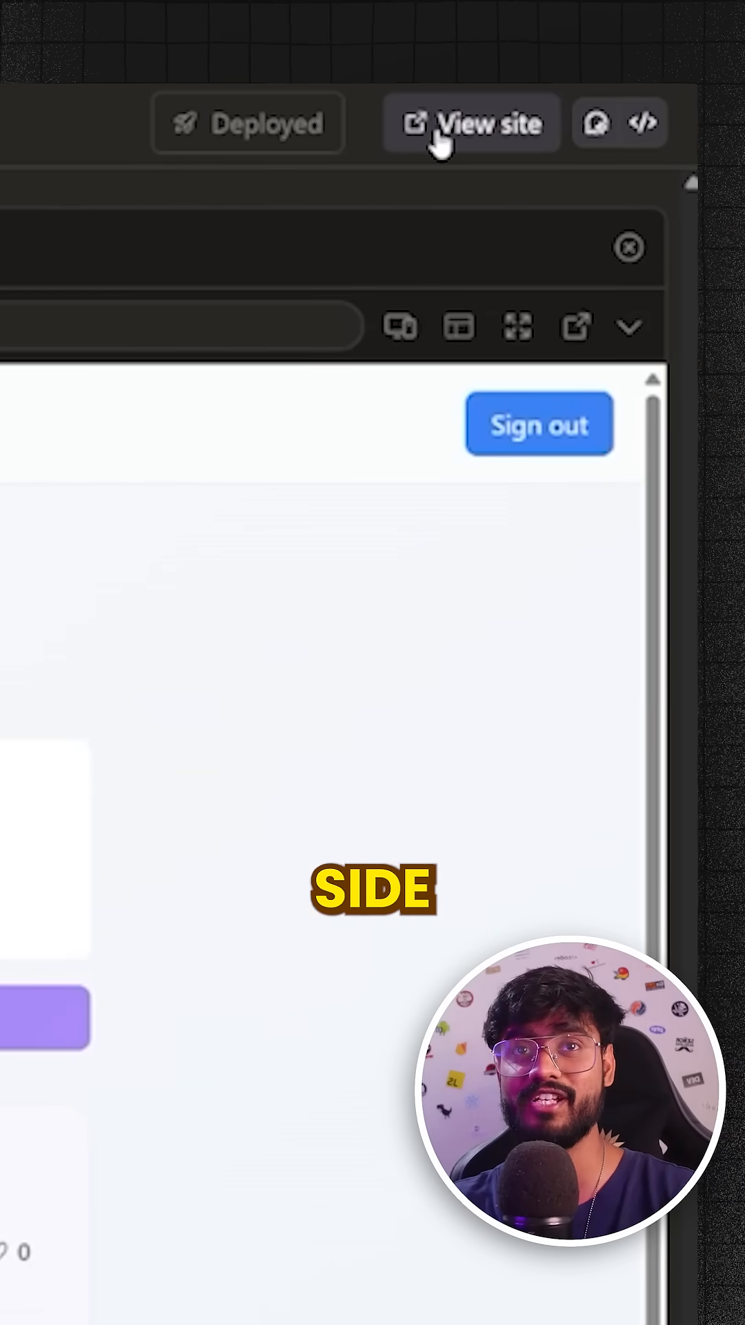
{"action": "left_click", "coordinate": [471, 123]}
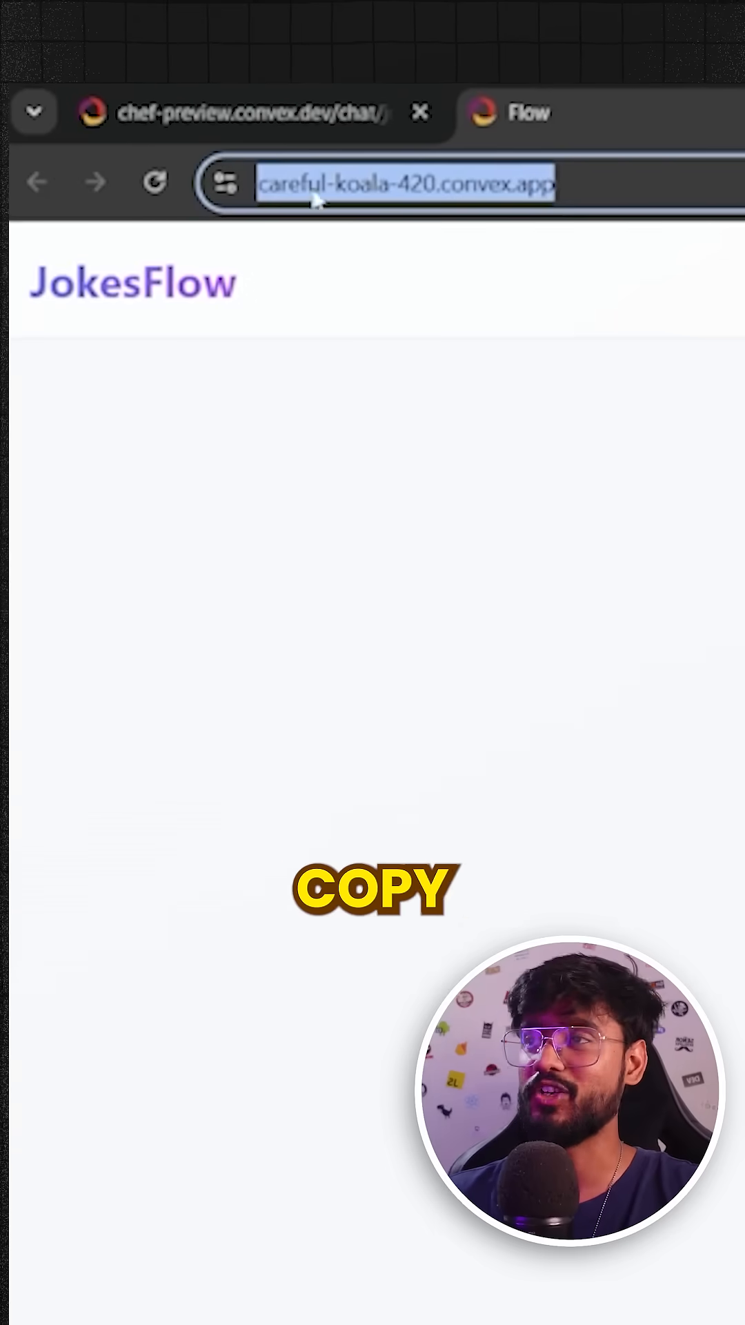